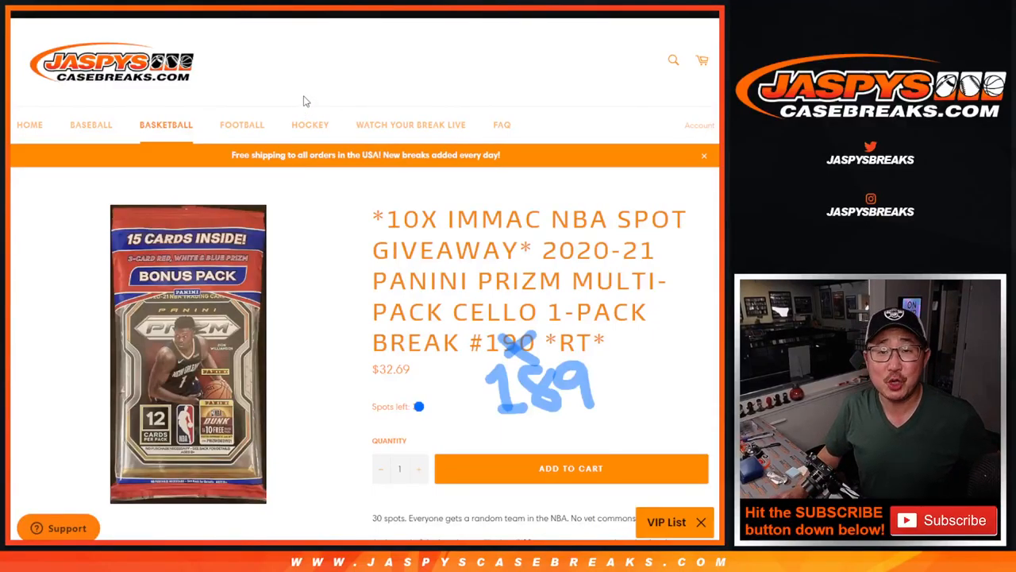
{"action": "mouse_move", "coordinate": [570, 262]}
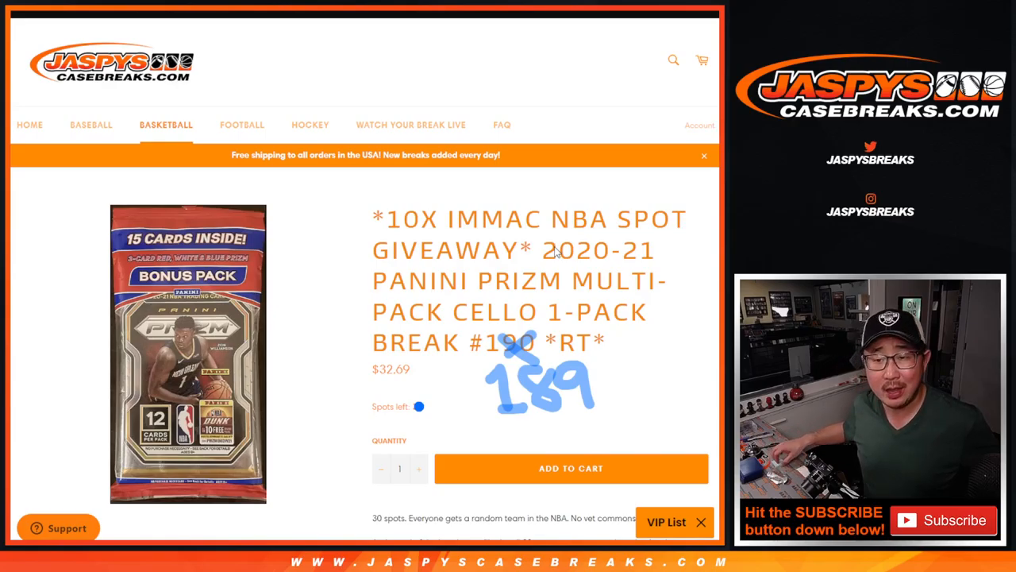
{"action": "mouse_move", "coordinate": [625, 311]}
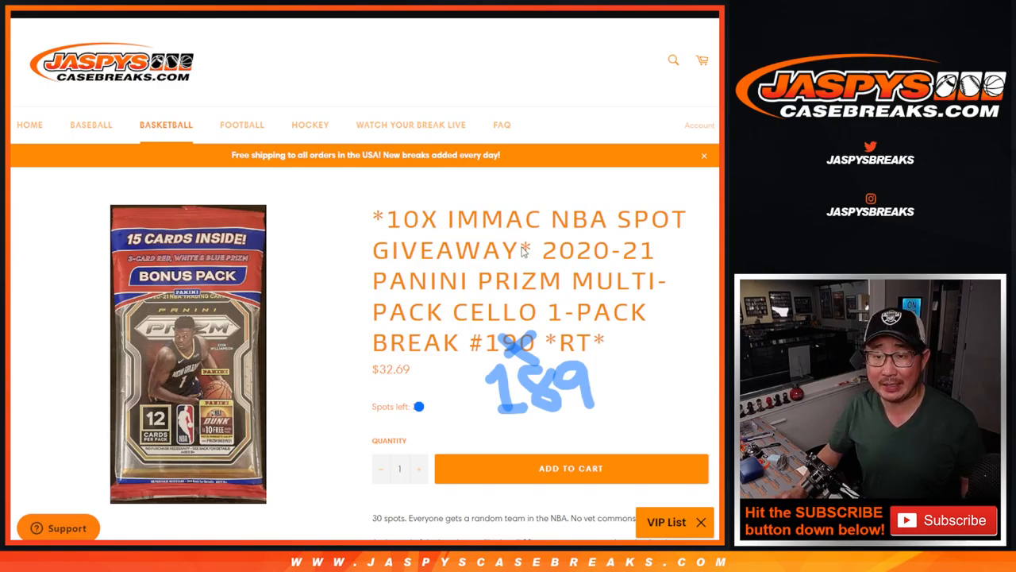
{"action": "mouse_move", "coordinate": [236, 66]}
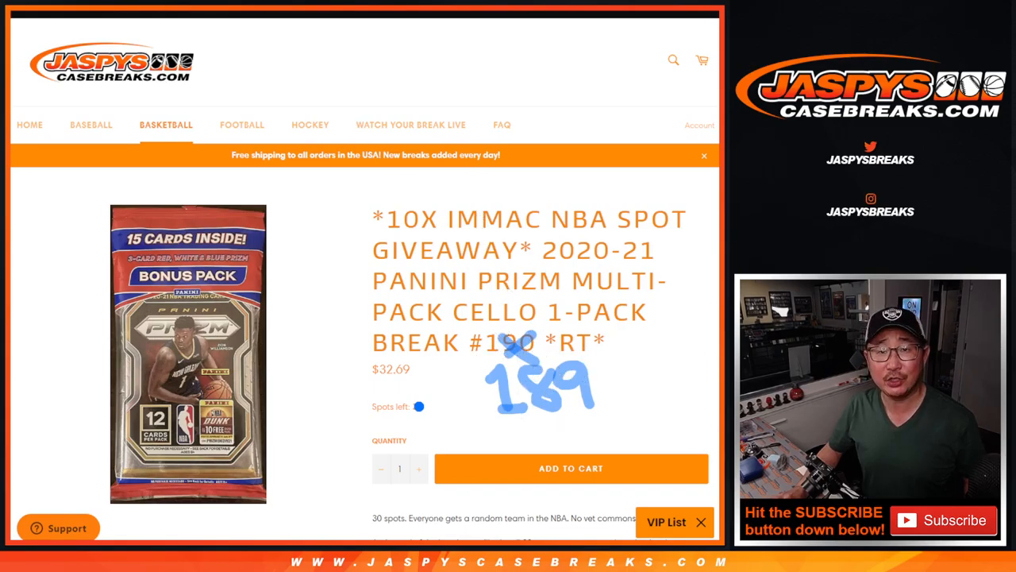
{"action": "mouse_move", "coordinate": [350, 159]}
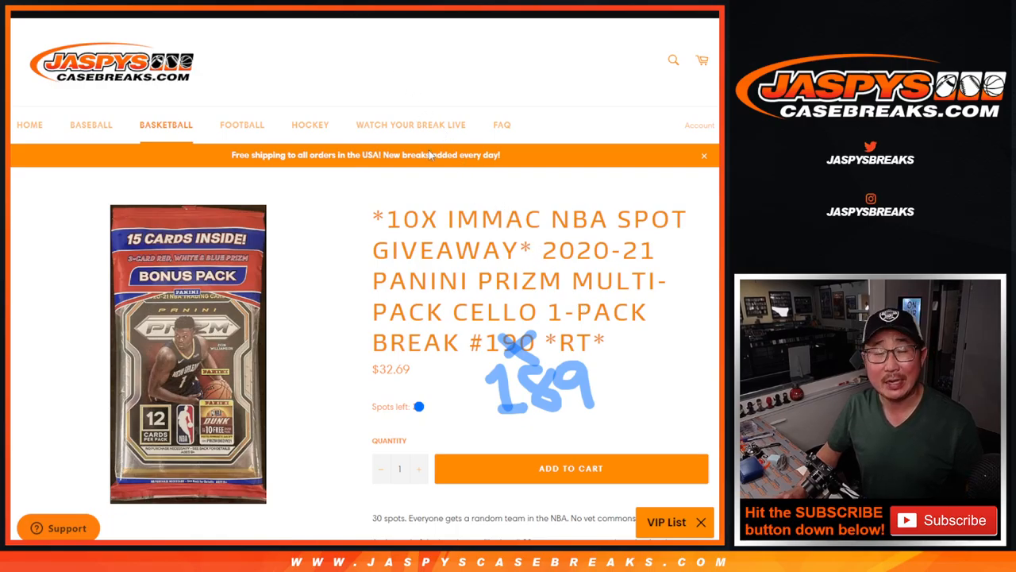
{"action": "mouse_move", "coordinate": [526, 245]}
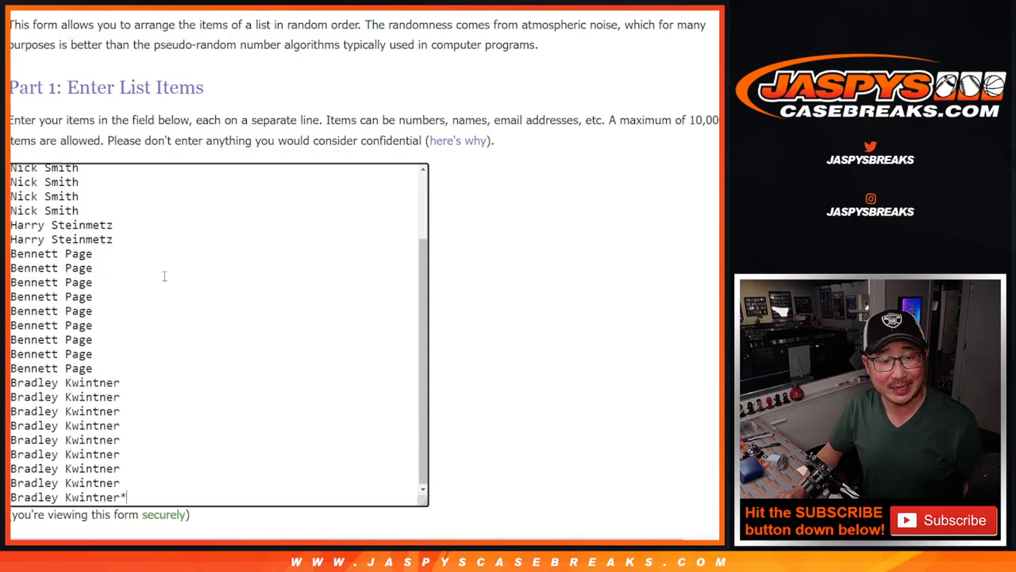
Roll the dice and shuffle the 30 buyer names until randomized nine times
{"action": "scroll", "scroll_direction": "down", "scroll_amount": 3}
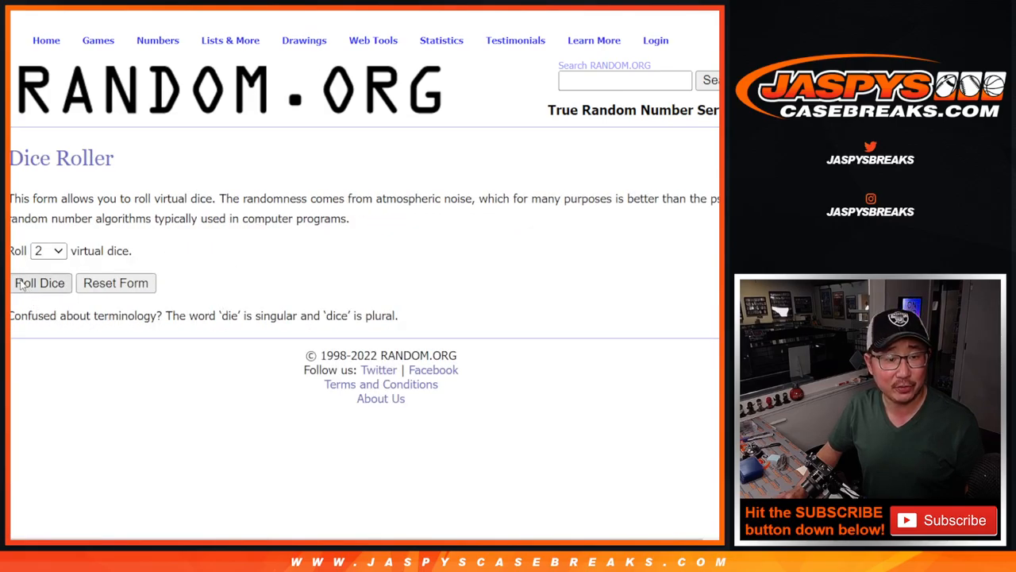
{"action": "left_click", "coordinate": [40, 283]}
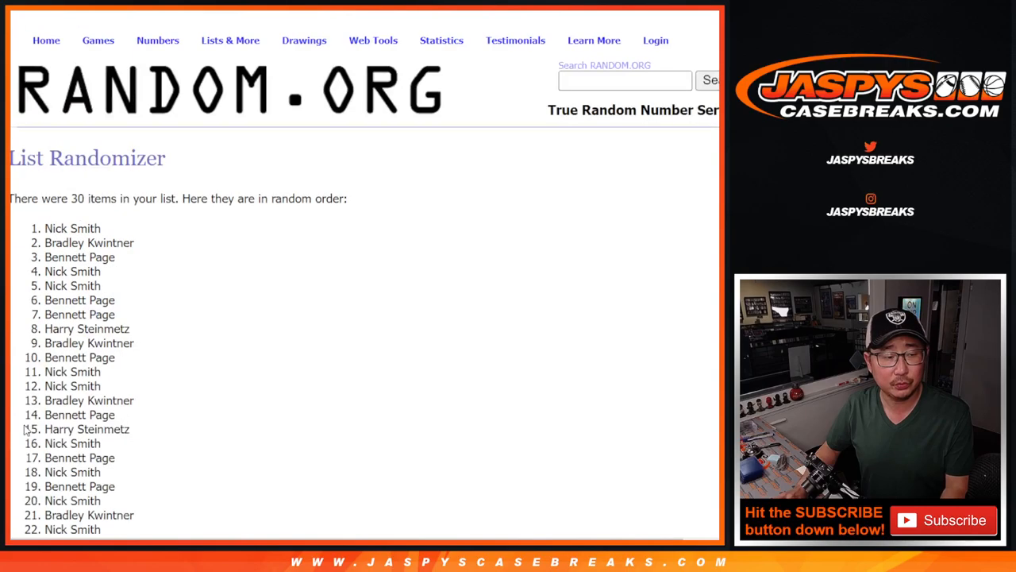
{"action": "scroll", "scroll_direction": "down", "scroll_amount": 3}
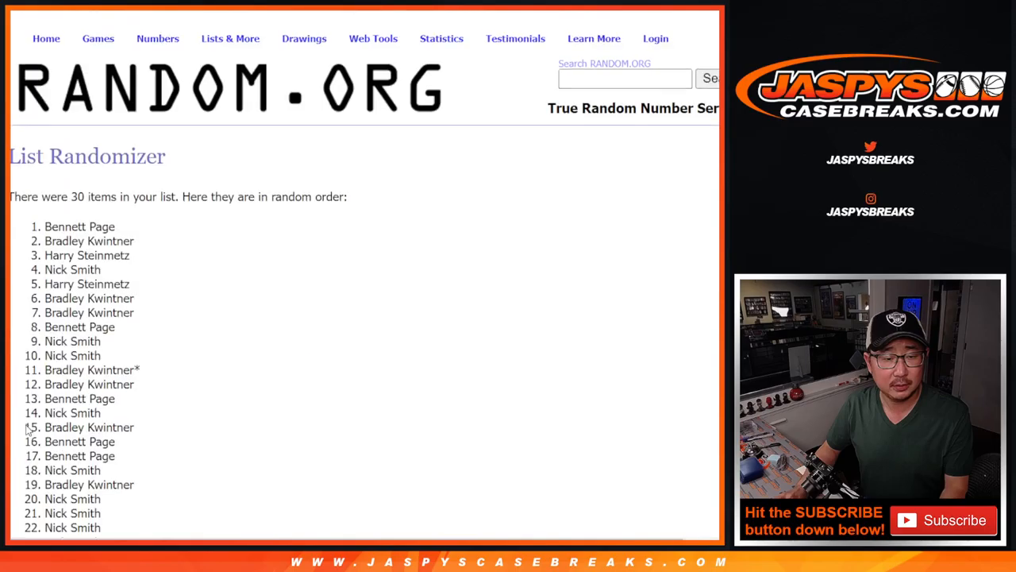
{"action": "scroll", "scroll_direction": "down", "scroll_amount": 3}
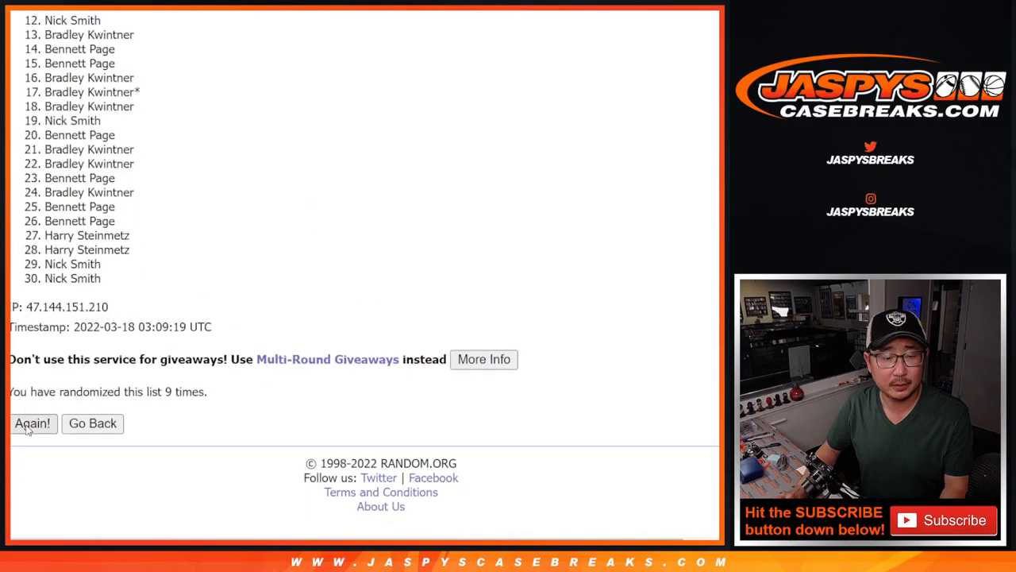
Reshuffle the 30 NBA team list until it shows ten randomizations
{"action": "left_click", "coordinate": [33, 423]}
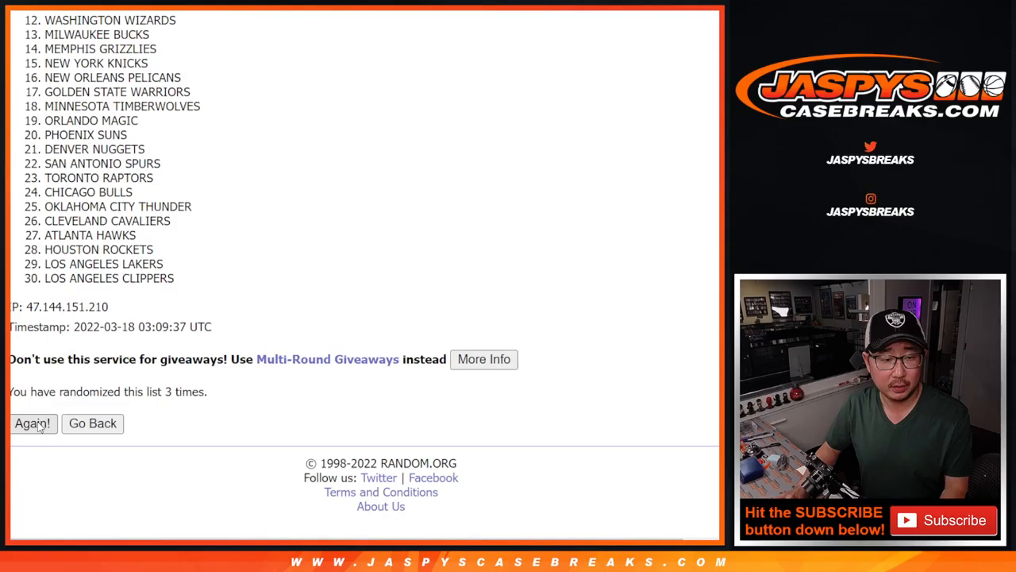
{"action": "left_click", "coordinate": [33, 423]}
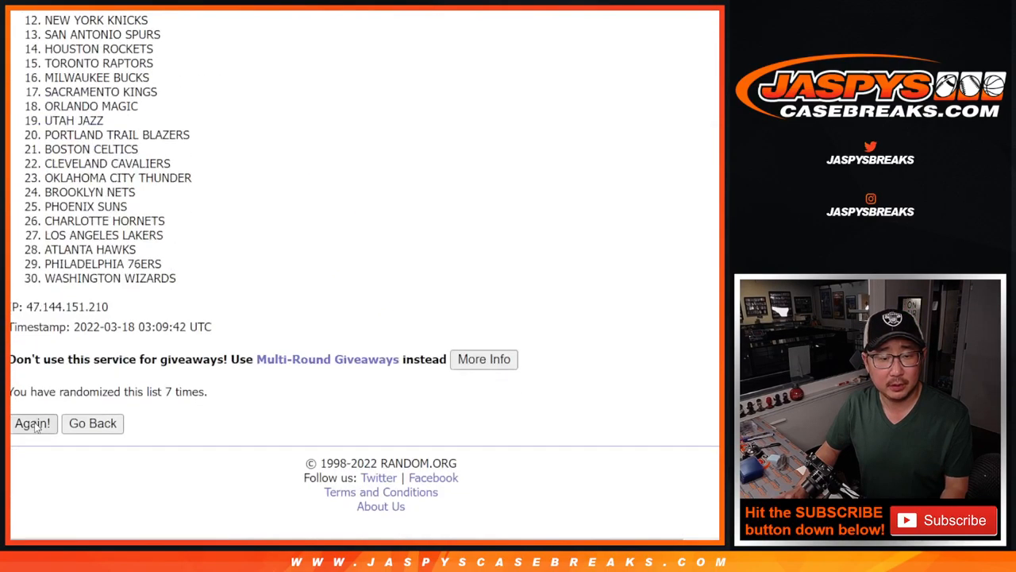
{"action": "left_click", "coordinate": [32, 423]}
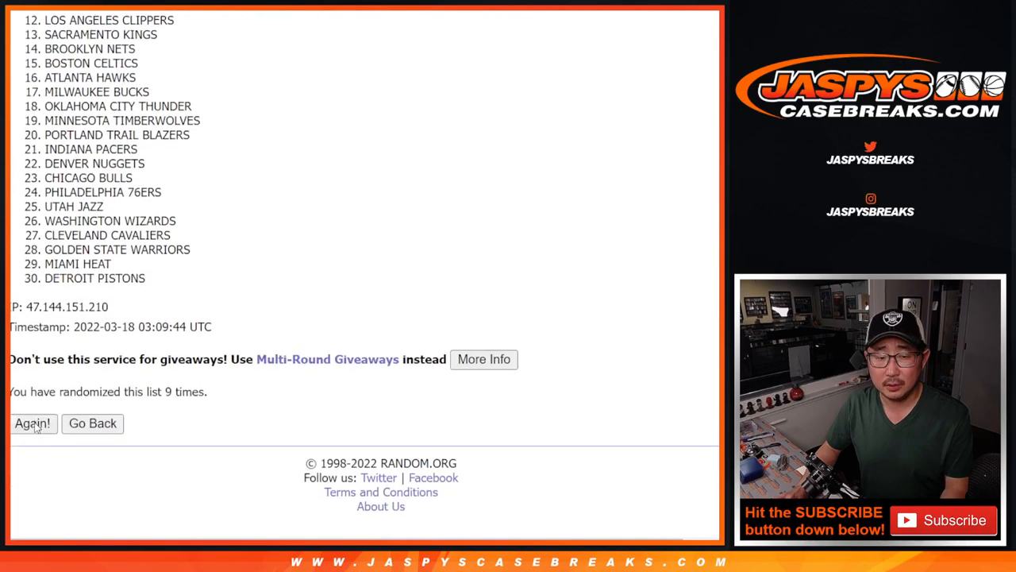
{"action": "left_click", "coordinate": [33, 423]}
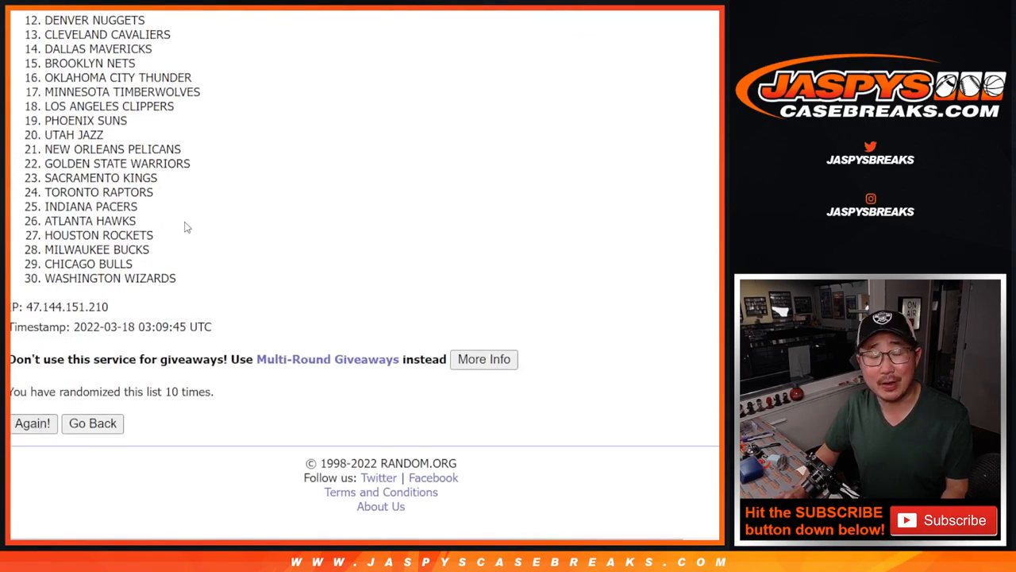
{"action": "left_click", "coordinate": [33, 423]}
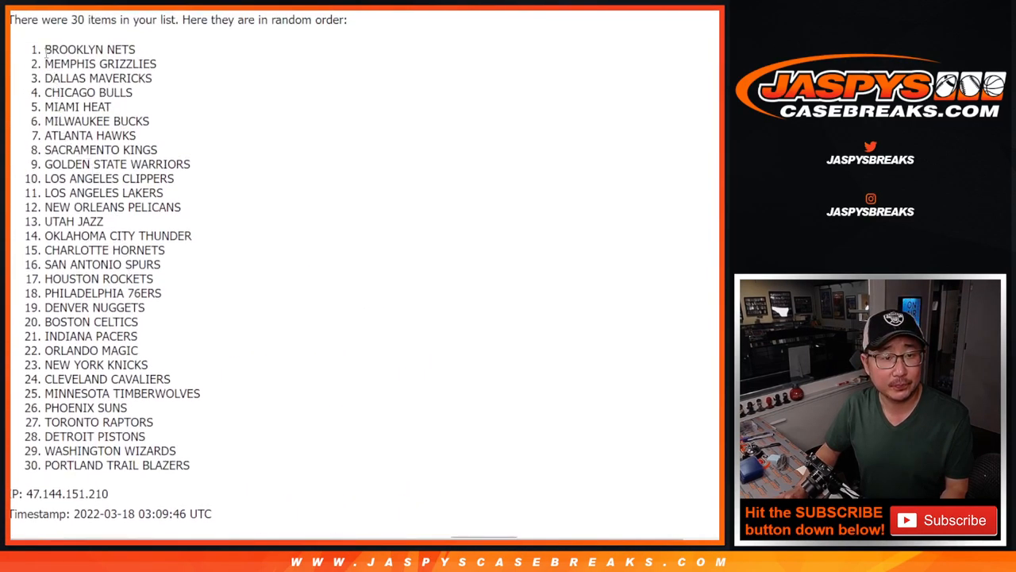
Add the shuffled teams in Questrial font and sort the sheet A to Z by team
{"action": "left_click_drag", "start_coordinate": [46, 50], "coordinate": [189, 465]}
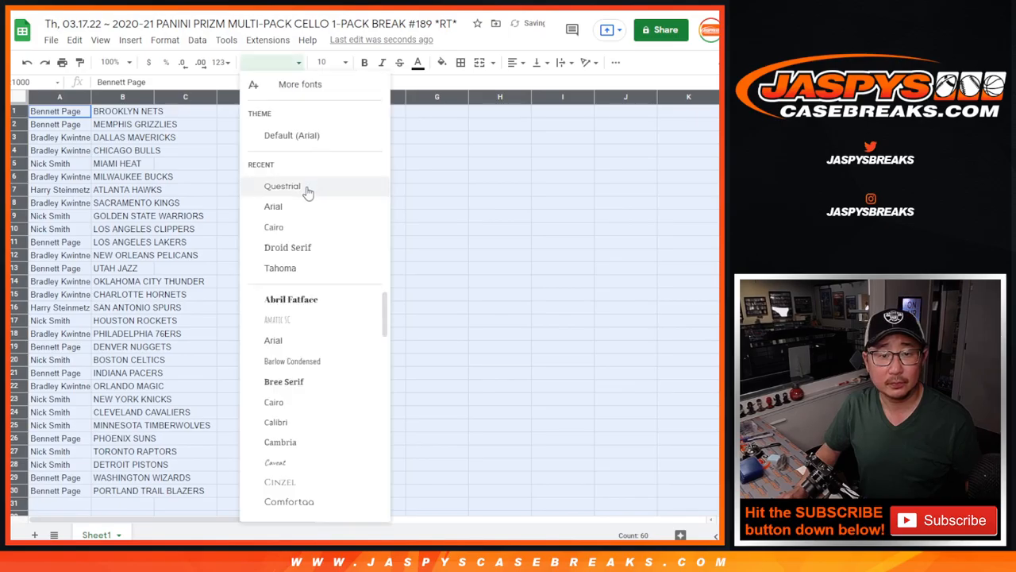
{"action": "left_click", "coordinate": [282, 186]}
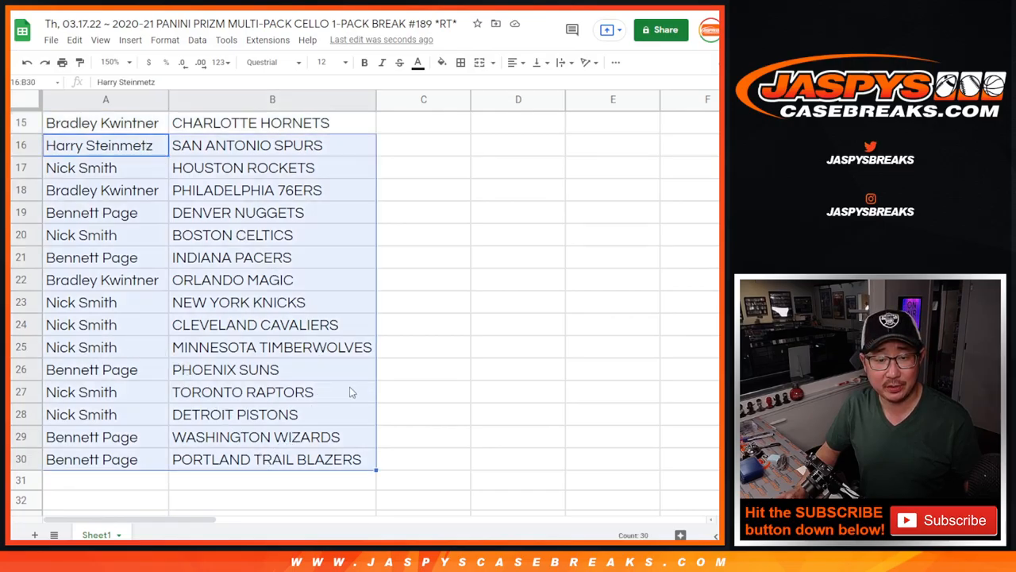
{"action": "scroll", "scroll_direction": "up", "scroll_amount": 3}
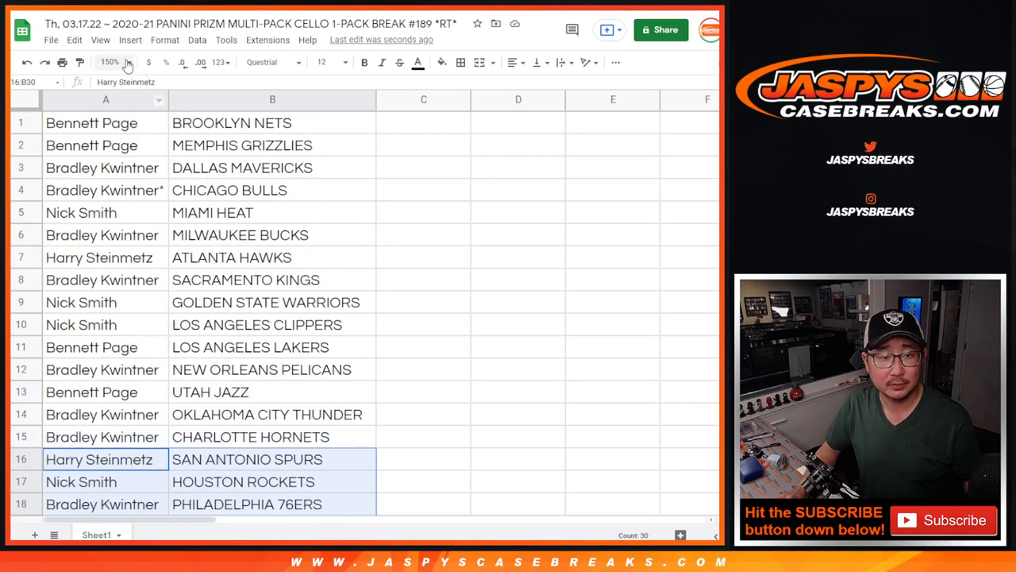
{"action": "right_click", "coordinate": [272, 99]}
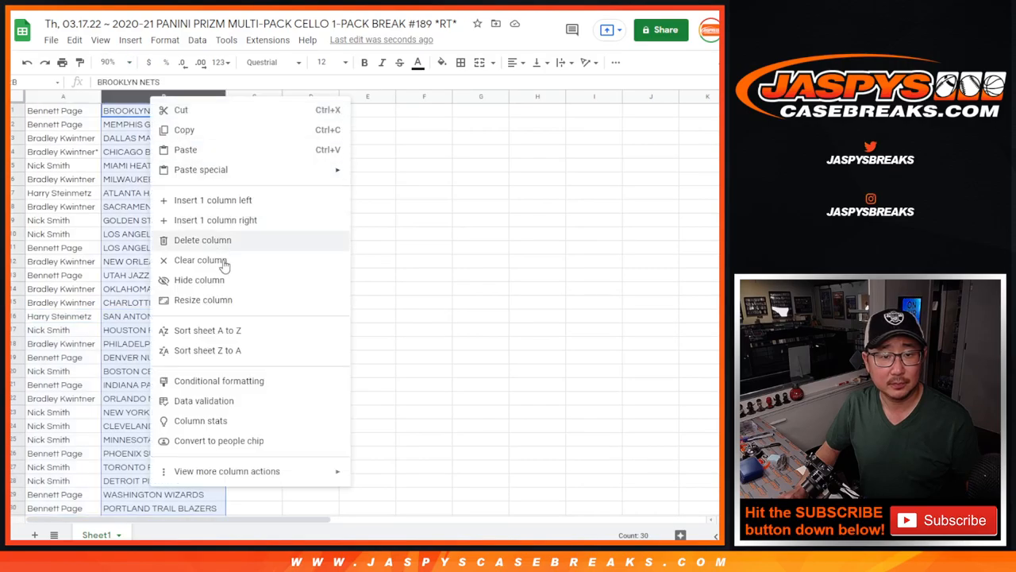
{"action": "left_click", "coordinate": [208, 330]}
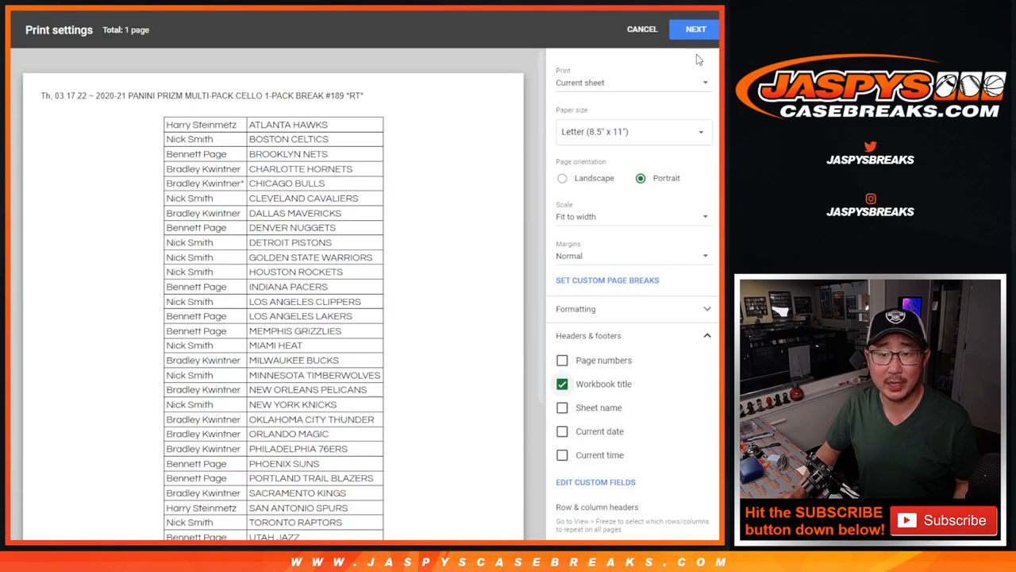
Continue past Print settings to print the team-sorted buyer–team pairings
{"action": "left_click", "coordinate": [642, 30]}
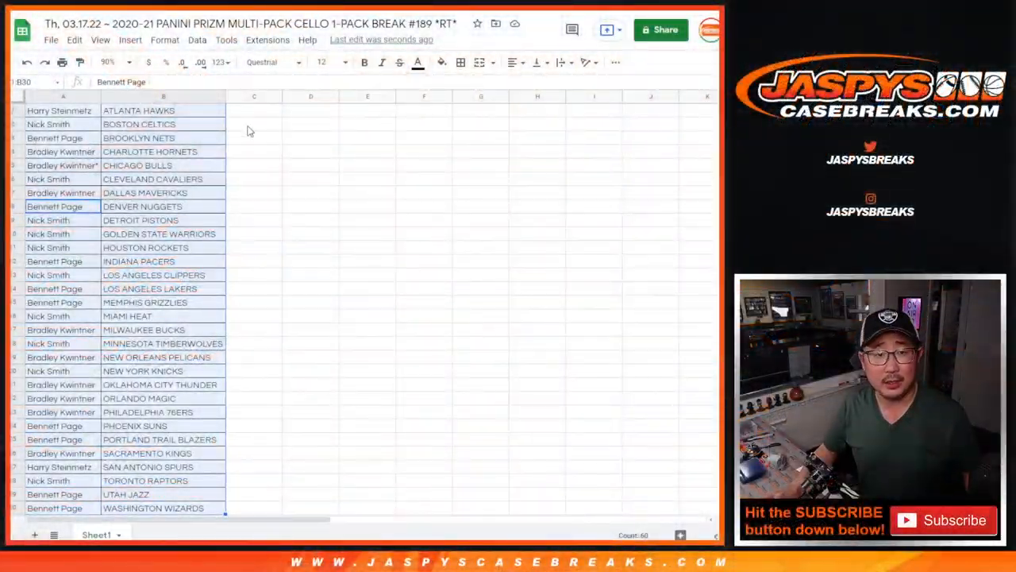
Move the team-ordered buyer names into a fresh RANDOM.ORG list form
{"action": "scroll", "scroll_direction": "down", "scroll_amount": 3}
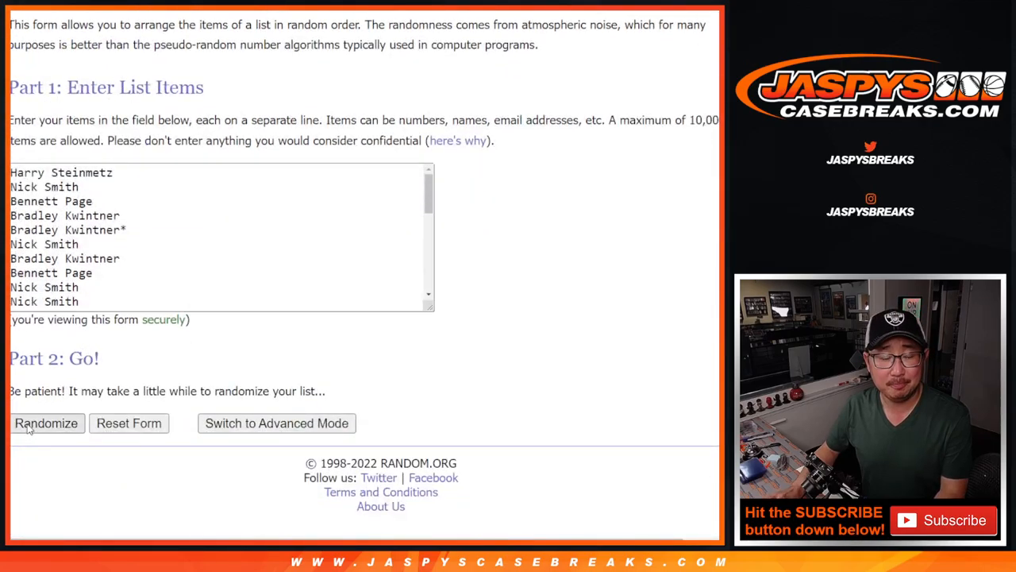
Randomize the giveaway names, then highlight entries 1–10 at the top of the results
{"action": "left_click", "coordinate": [46, 422]}
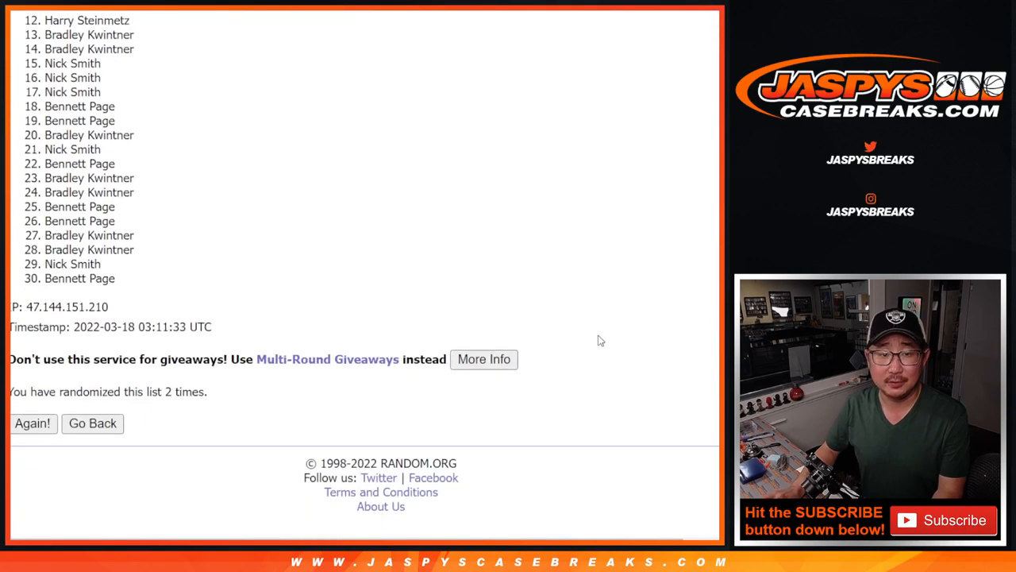
{"action": "scroll", "scroll_direction": "up", "scroll_amount": 3}
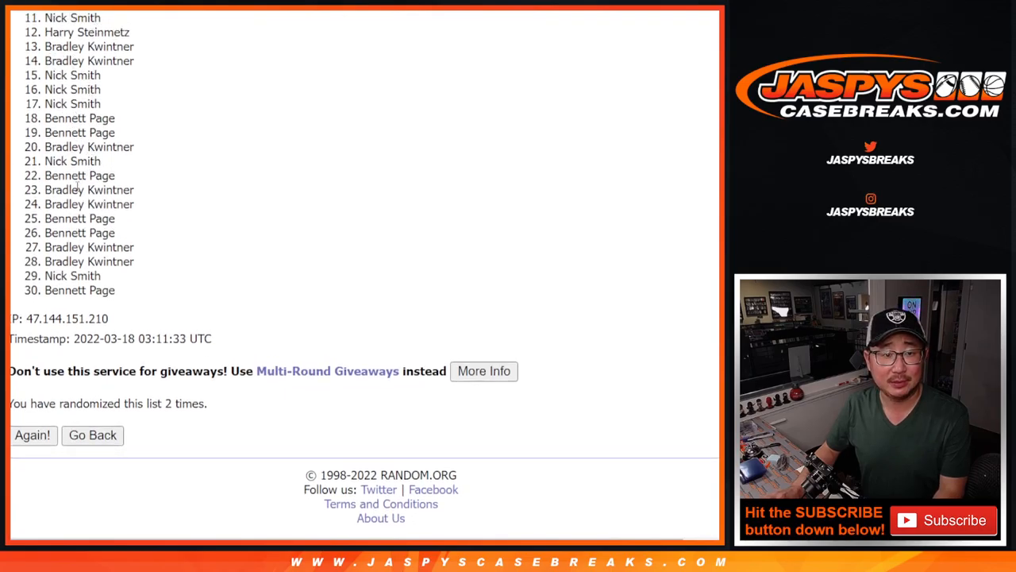
{"action": "mouse_move", "coordinate": [123, 304]}
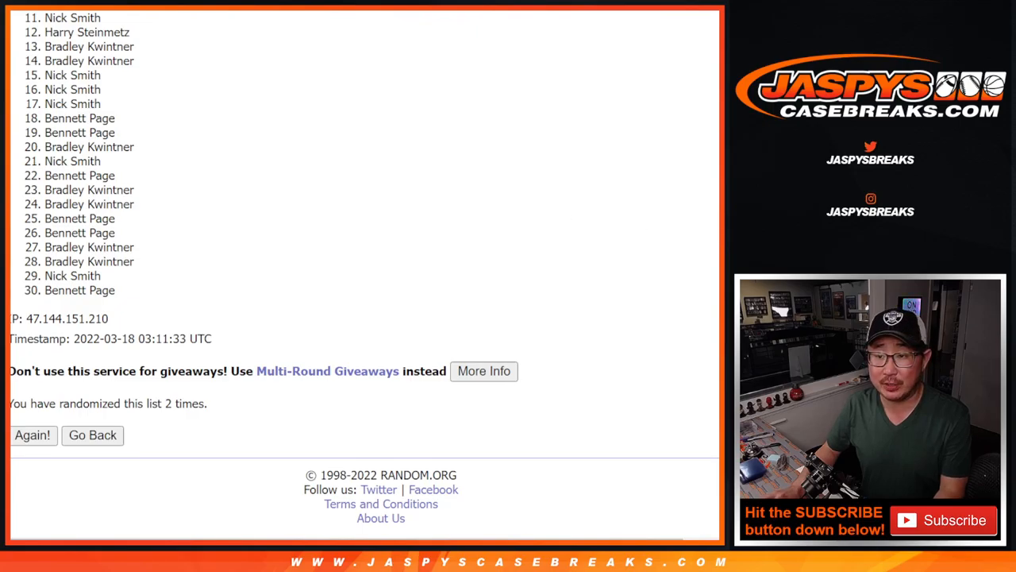
{"action": "mouse_move", "coordinate": [226, 212]}
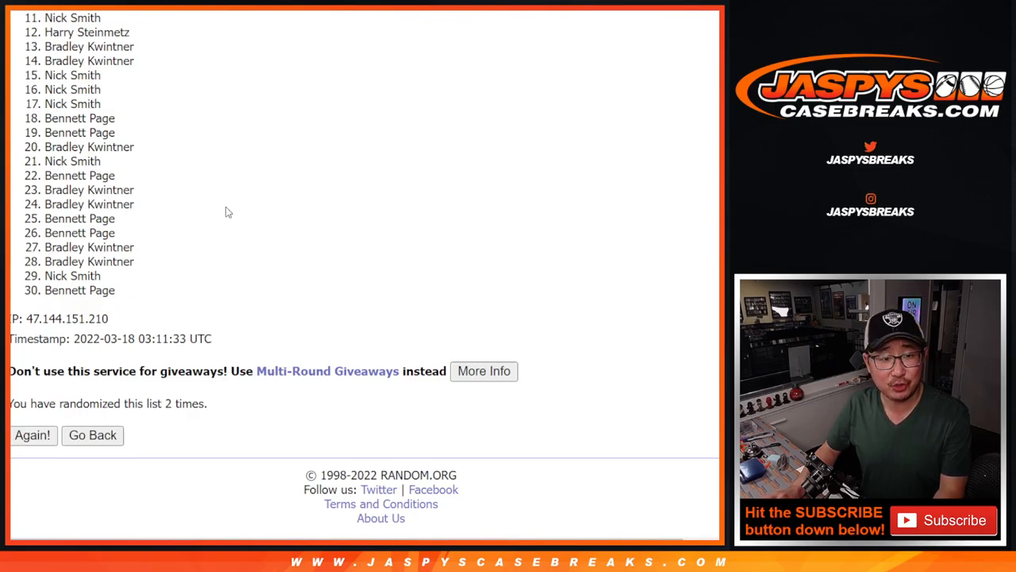
{"action": "scroll", "scroll_direction": "up", "scroll_amount": 3}
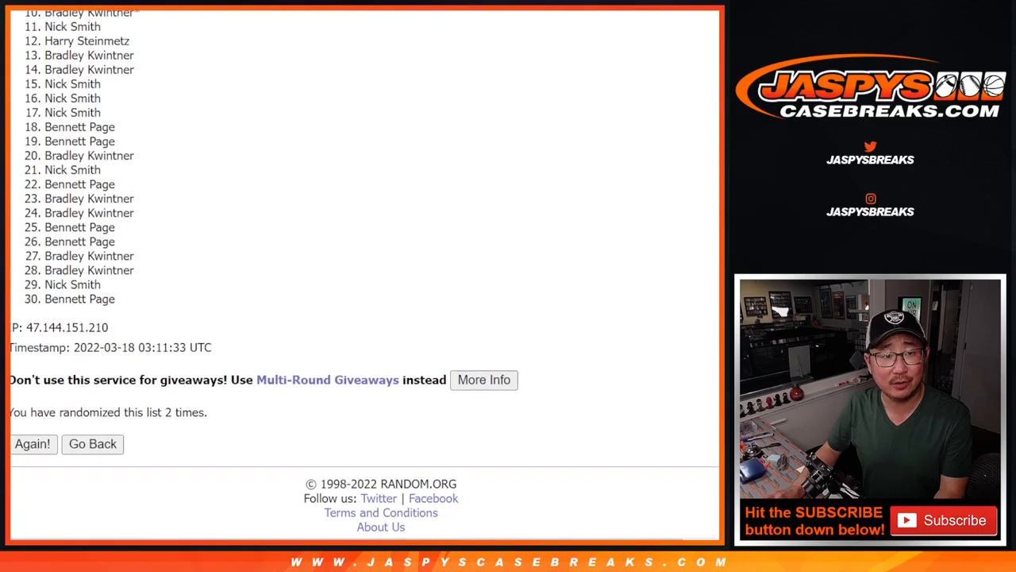
{"action": "scroll", "scroll_direction": "up", "scroll_amount": 3}
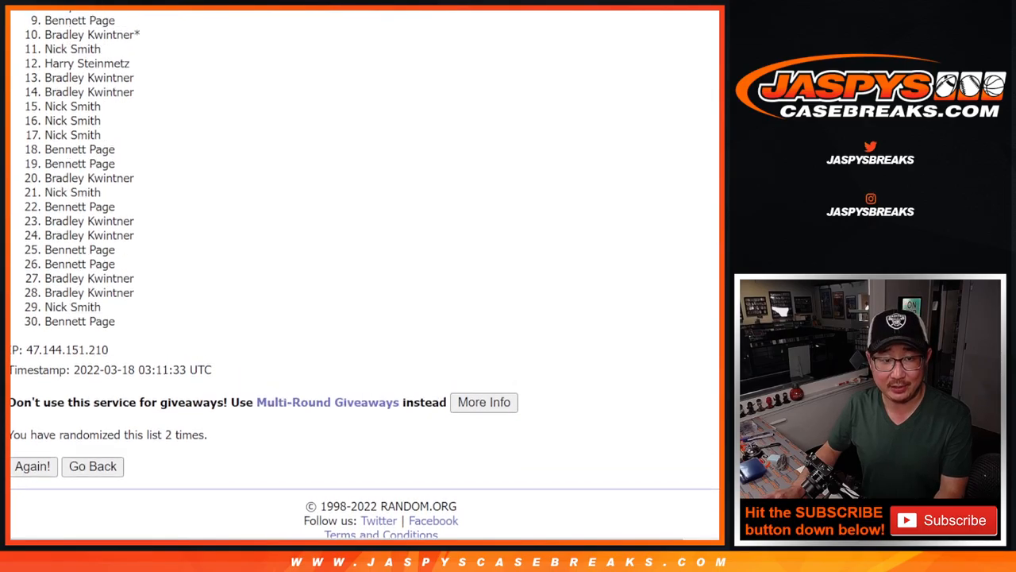
{"action": "scroll", "scroll_direction": "up", "scroll_amount": 3}
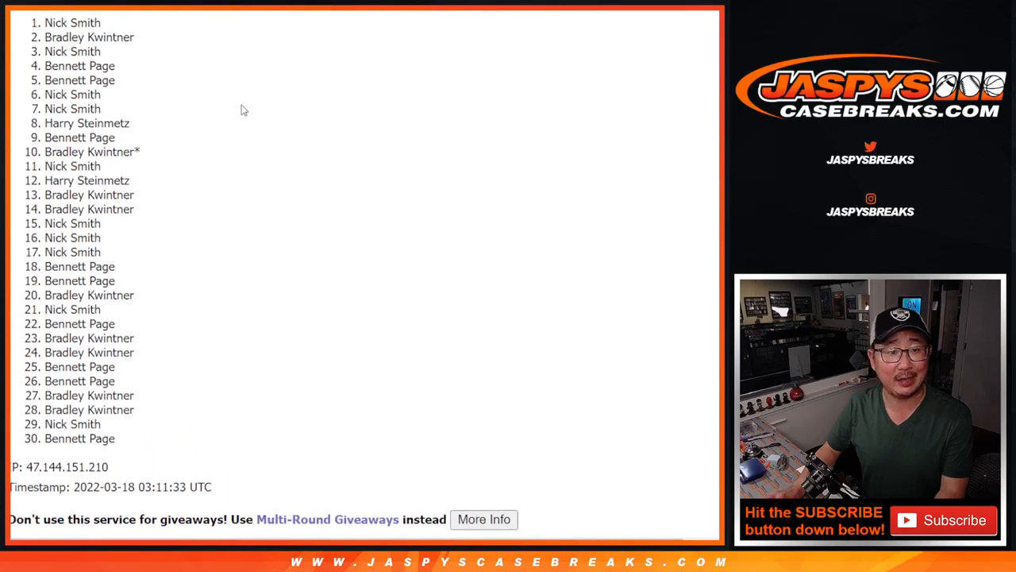
{"action": "left_click_drag", "start_coordinate": [73, 23], "coordinate": [131, 123]}
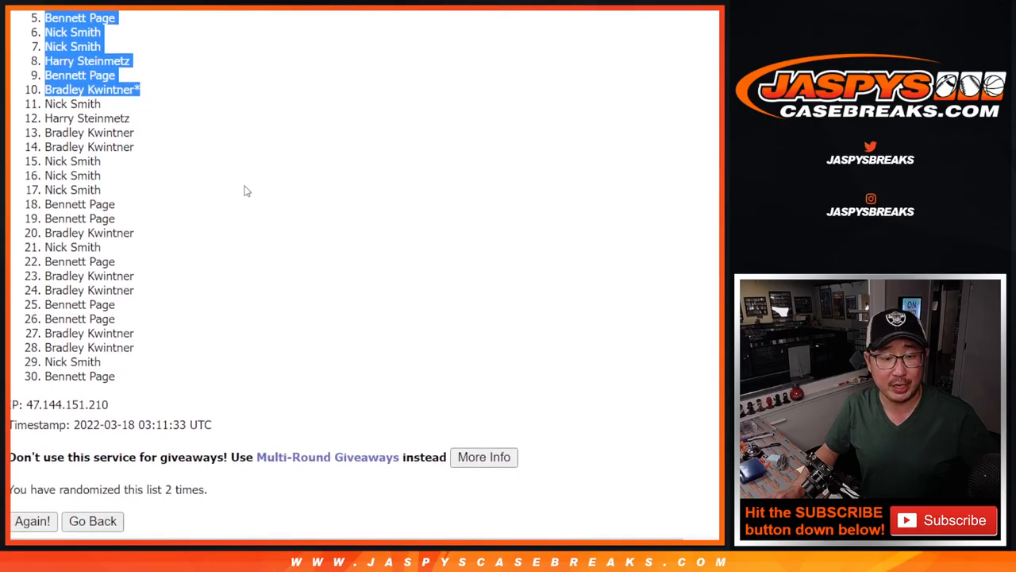
{"action": "scroll", "scroll_direction": "up", "scroll_amount": 3}
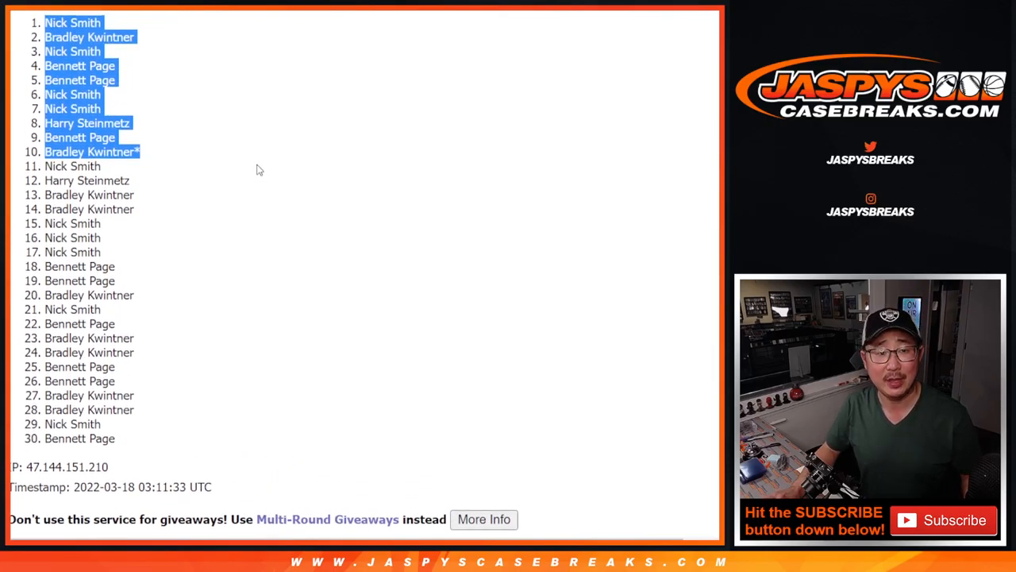